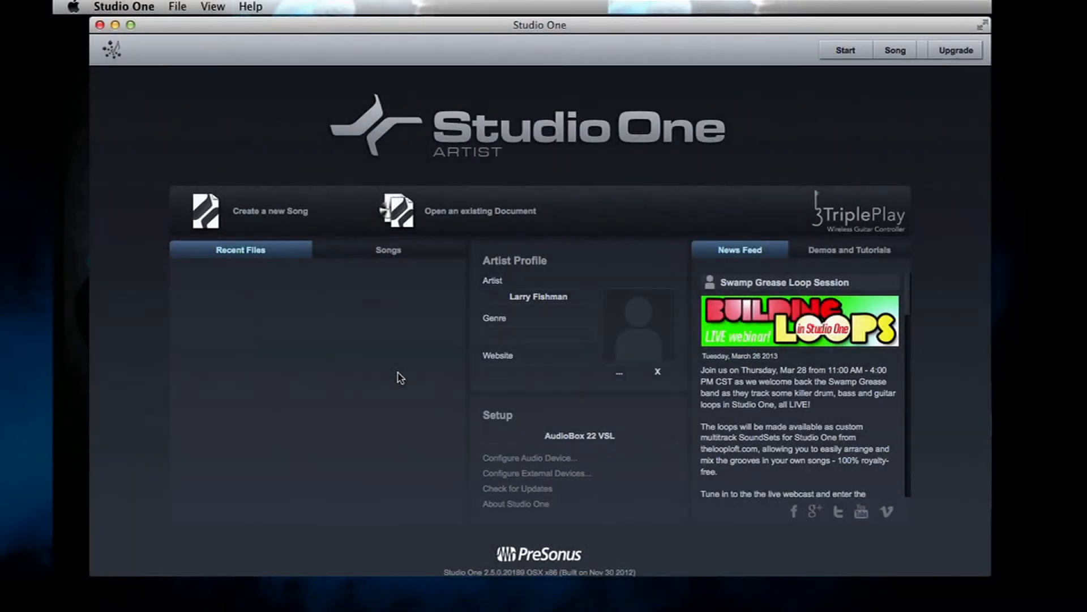
# Bring up the empty External Devices list in the Studio One options.
pyautogui.click(122, 6)
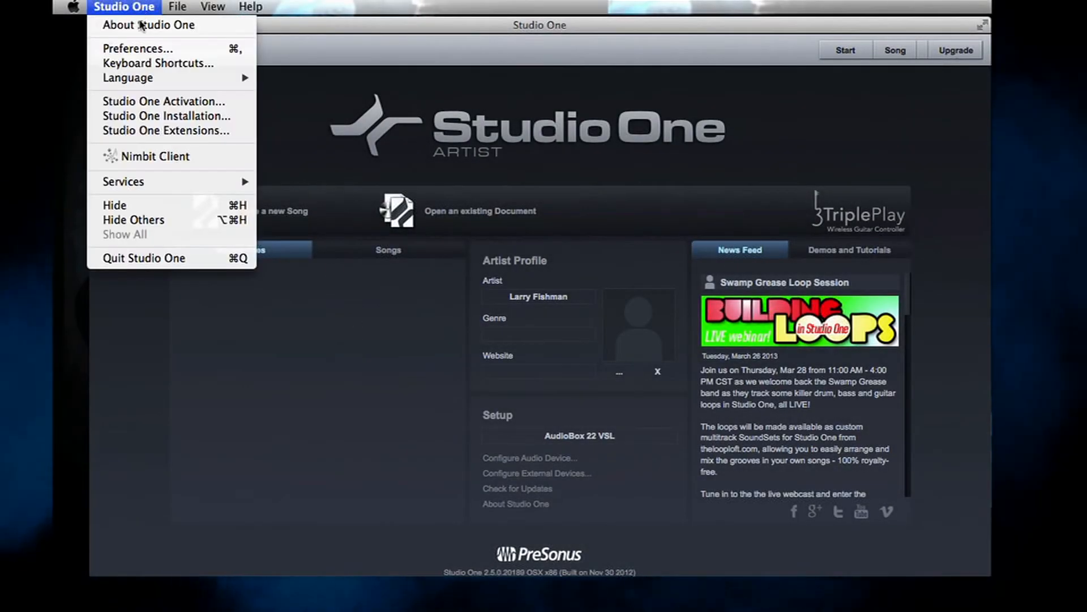
pyautogui.click(134, 47)
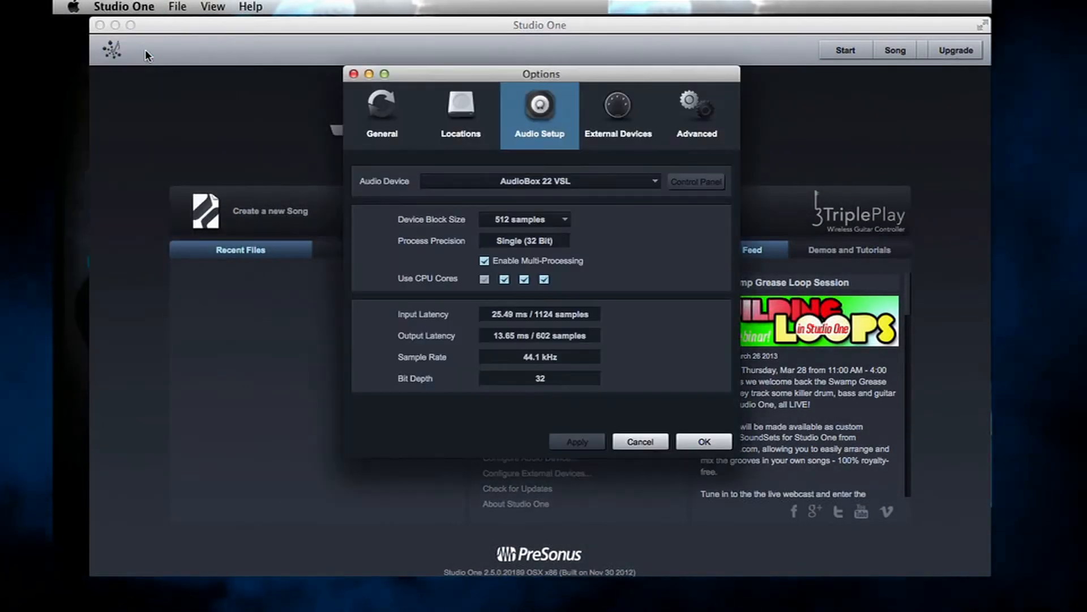
pyautogui.moveTo(249, 124)
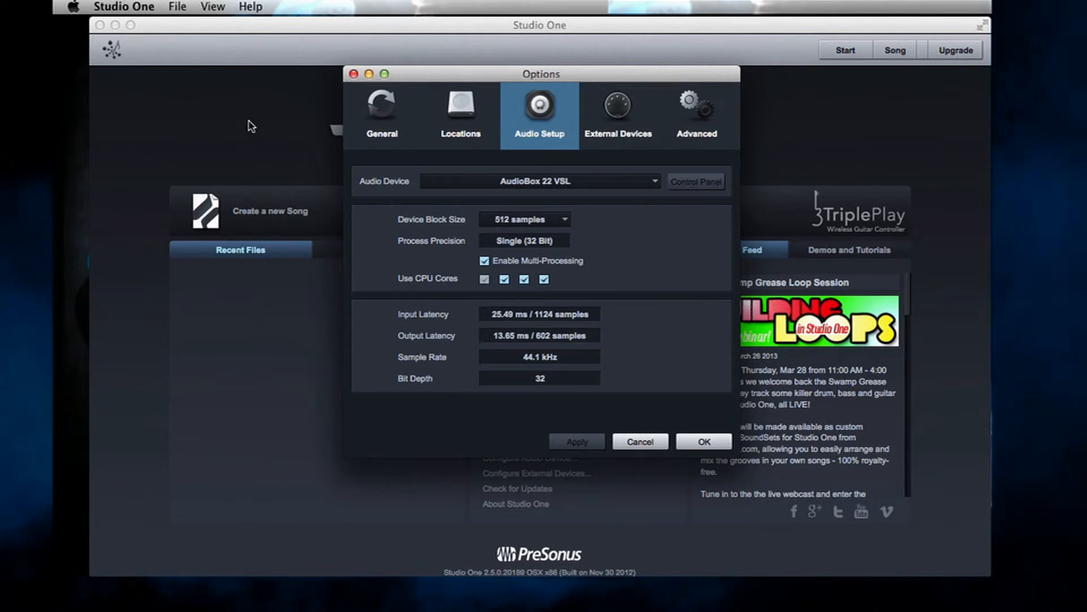
pyautogui.click(618, 108)
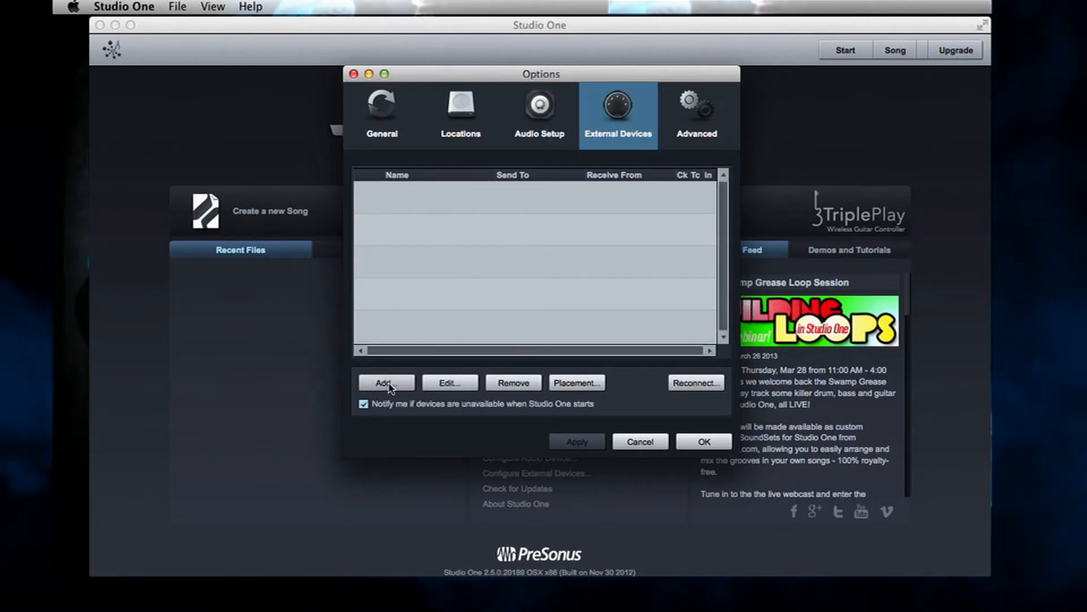
# Start a new external device and name it TRIPLEPLAY.
pyautogui.click(385, 383)
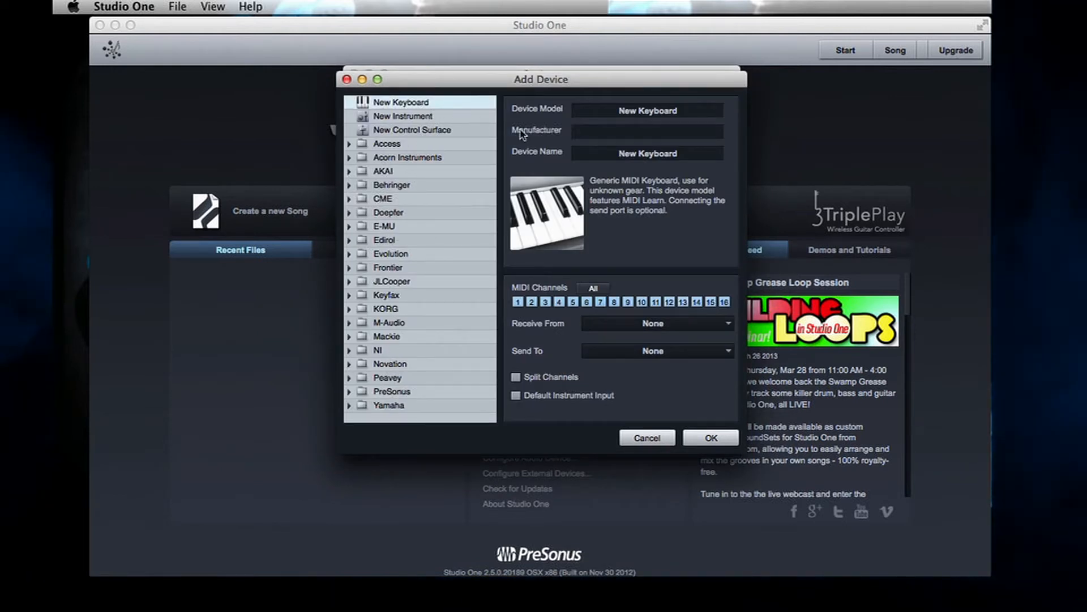
pyautogui.click(647, 153)
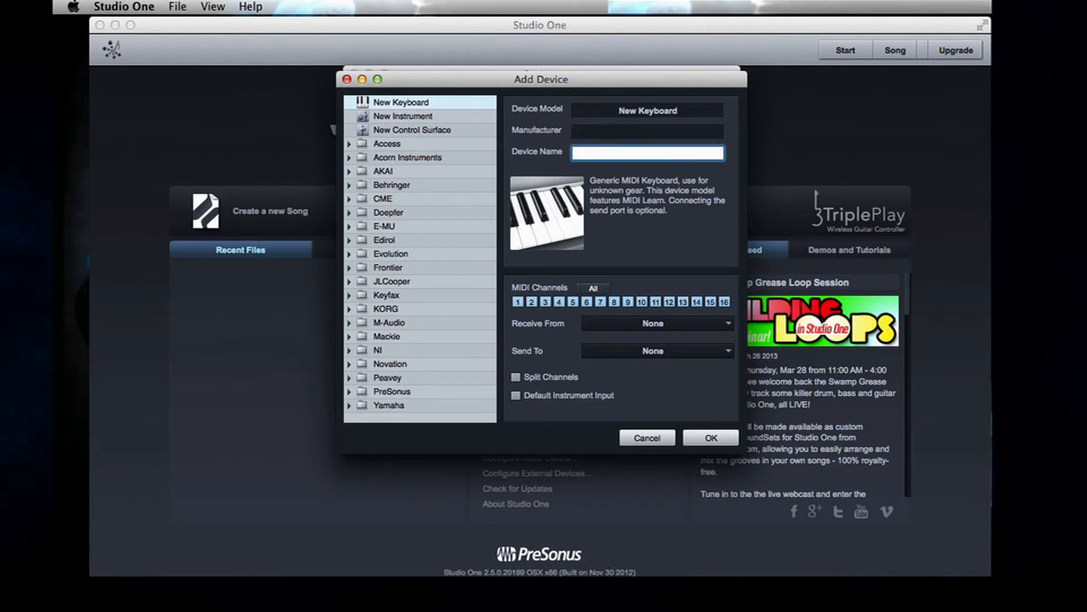
pyautogui.write('TRIPLEPLAY')
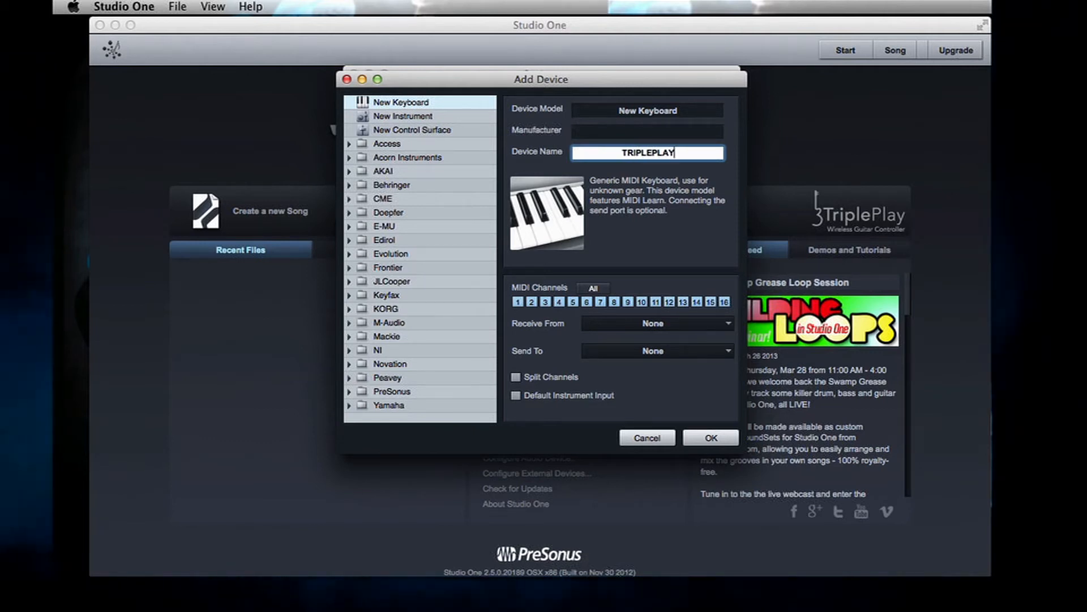
pyautogui.moveTo(629, 328)
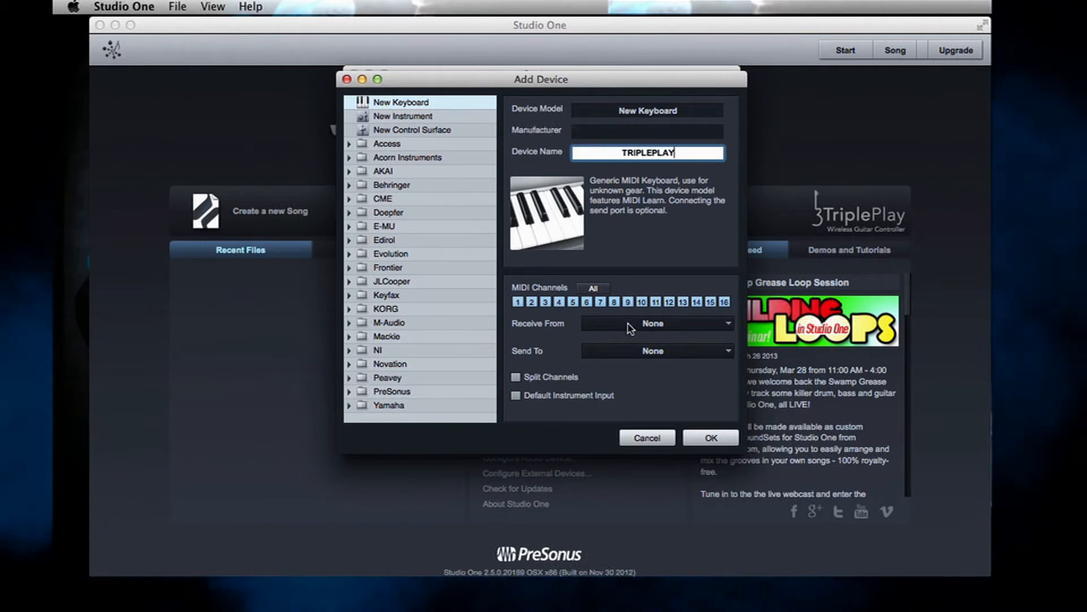
# Receive from and send to the Fishman TriplePlay TP Guitar with Split Channels, and confirm.
pyautogui.click(658, 324)
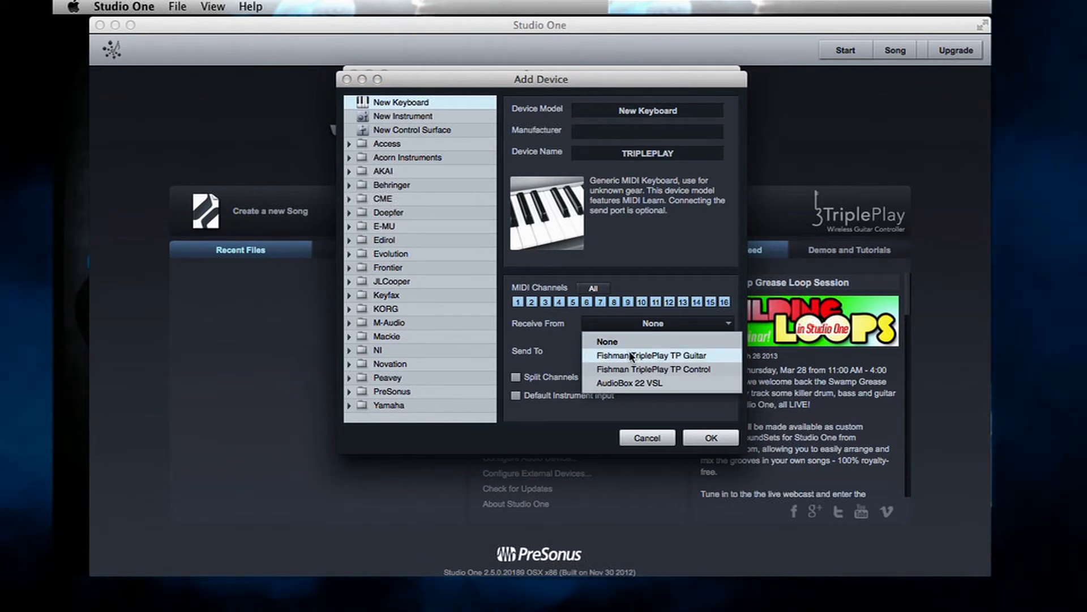
pyautogui.click(657, 354)
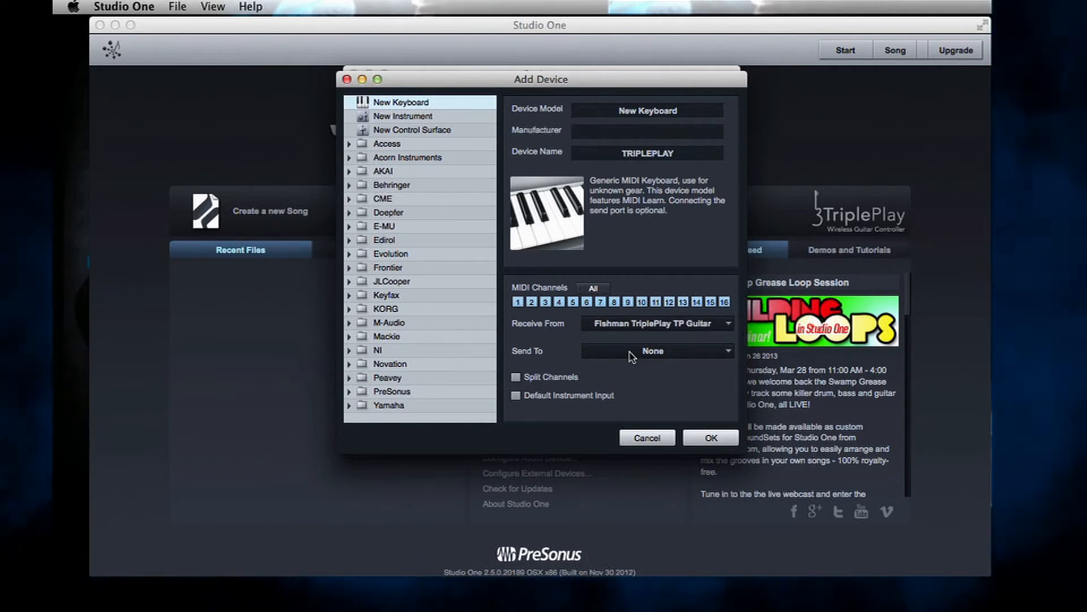
pyautogui.click(657, 351)
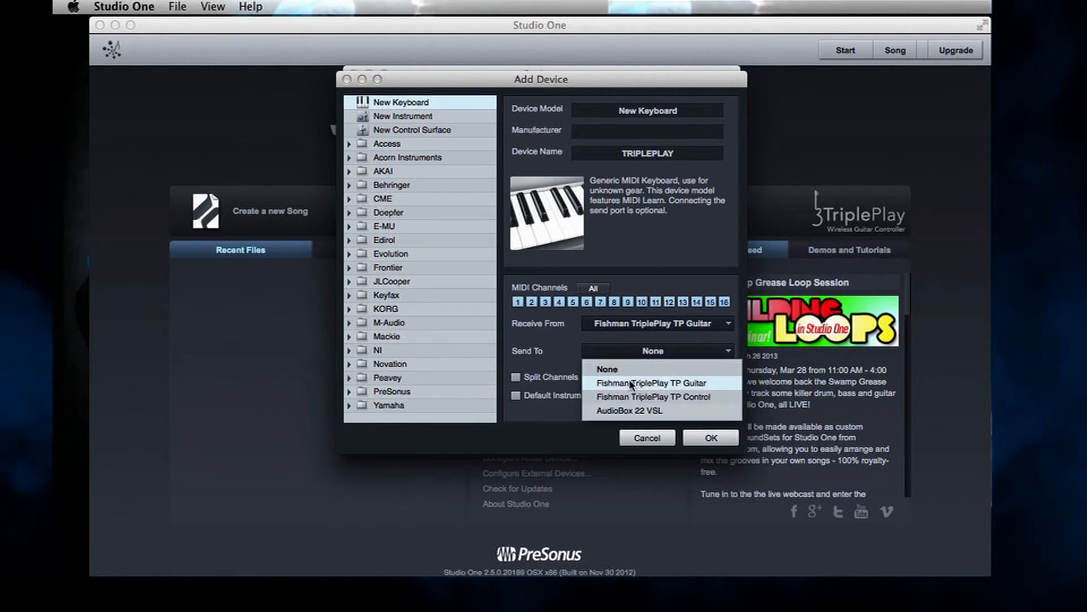
pyautogui.click(647, 383)
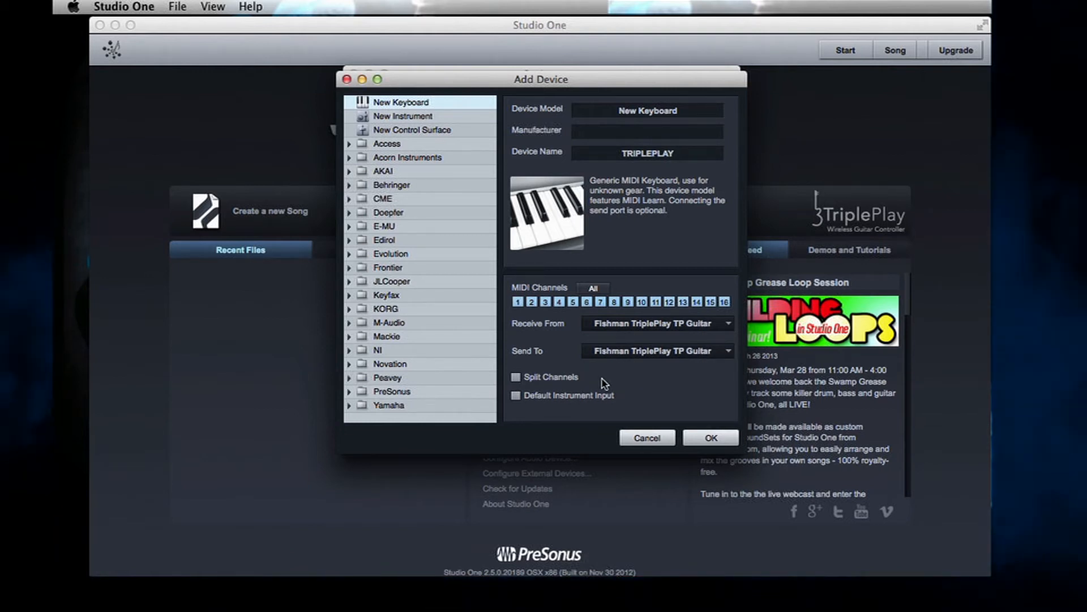
pyautogui.click(515, 377)
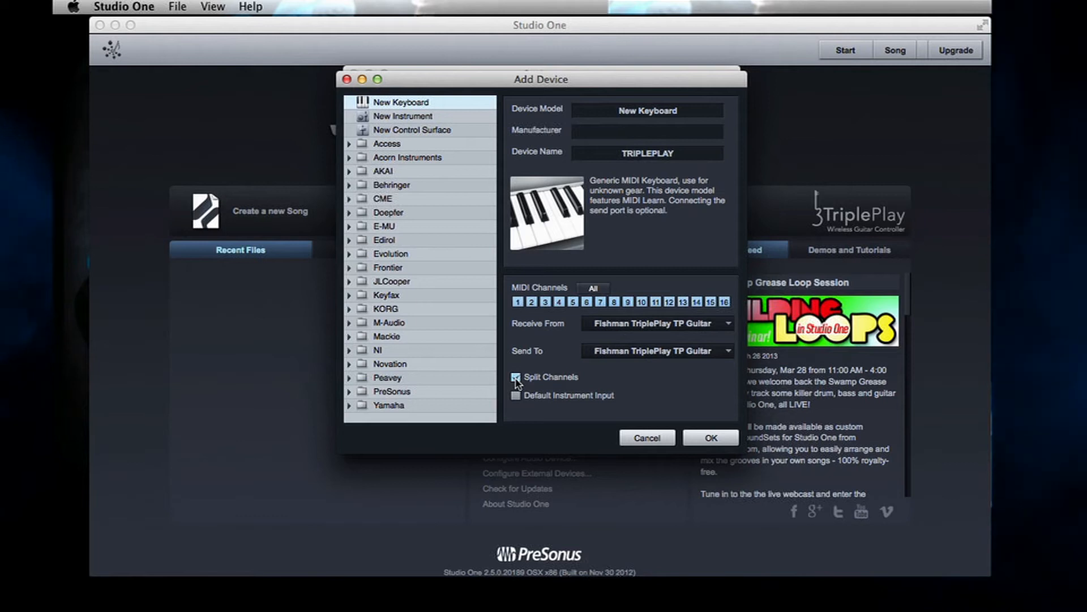
pyautogui.click(710, 437)
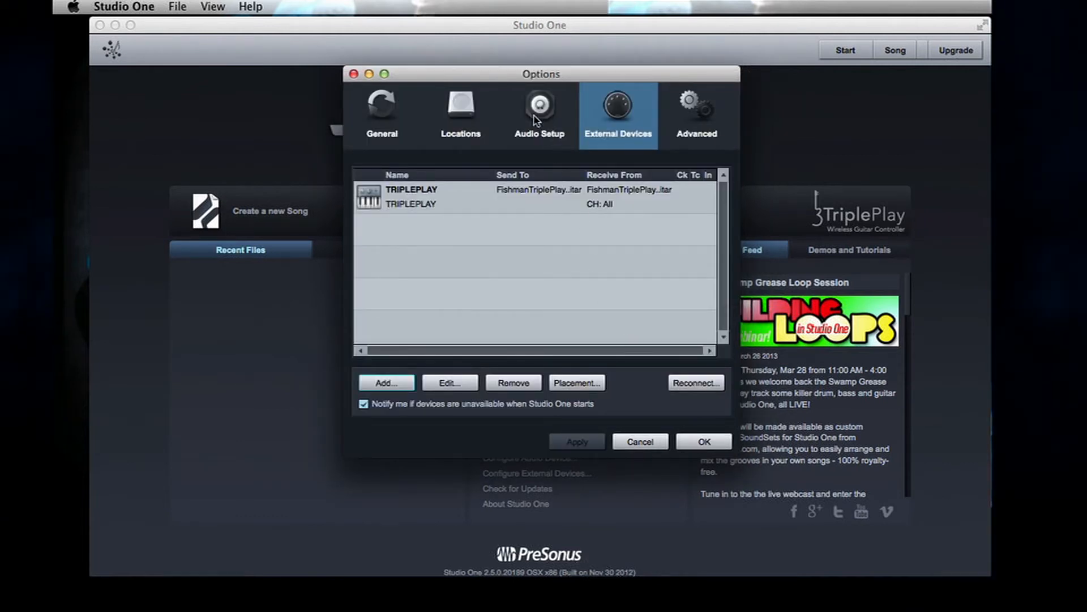
# Set the audio Device Block Size to 128 samples in Audio Setup and confirm.
pyautogui.click(539, 108)
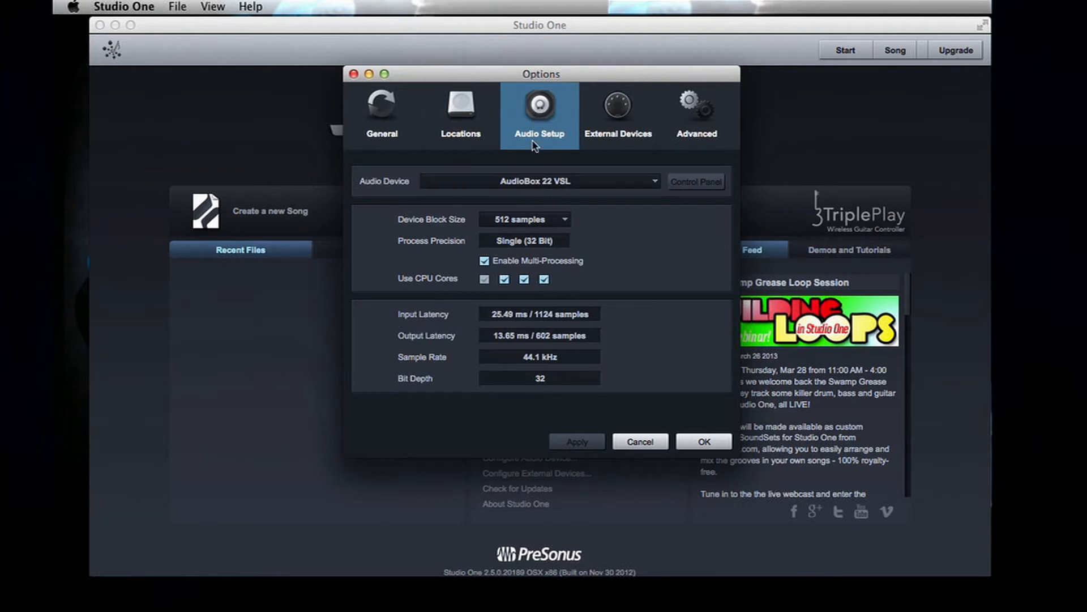
pyautogui.click(526, 220)
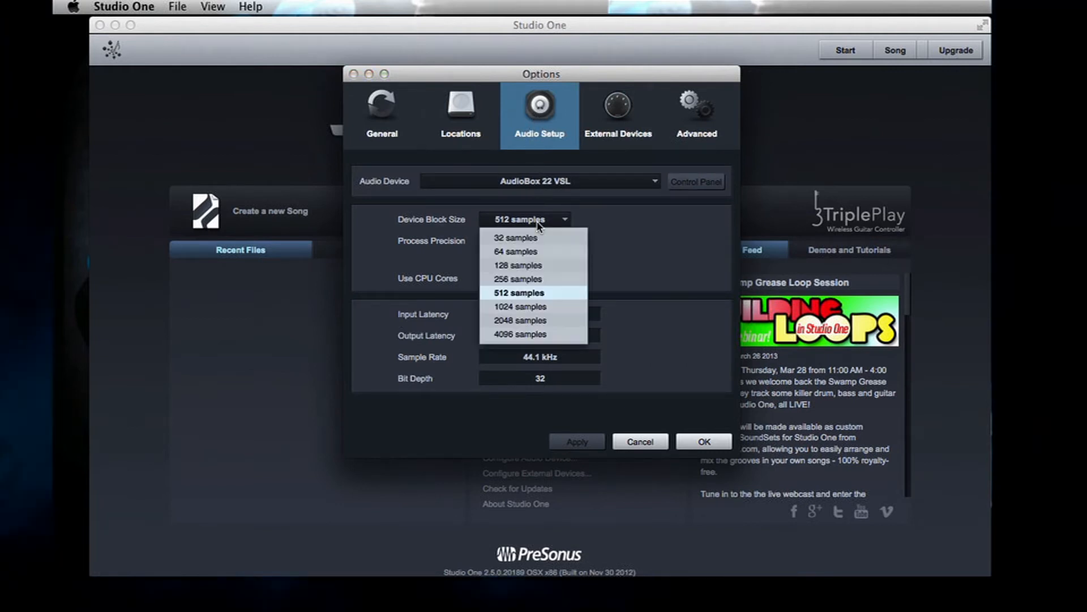
pyautogui.click(514, 265)
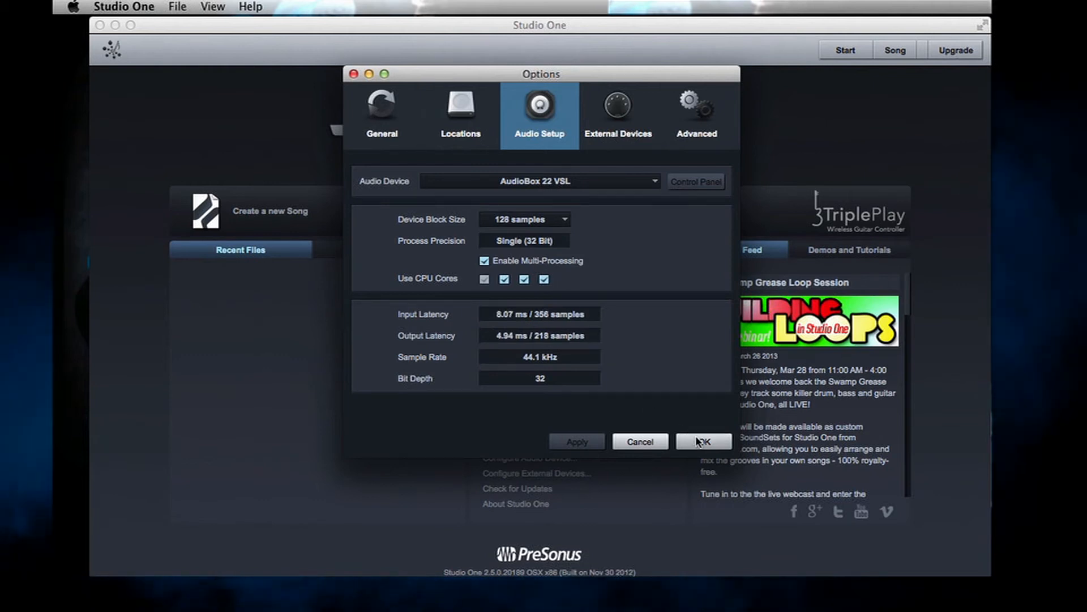
pyautogui.click(704, 441)
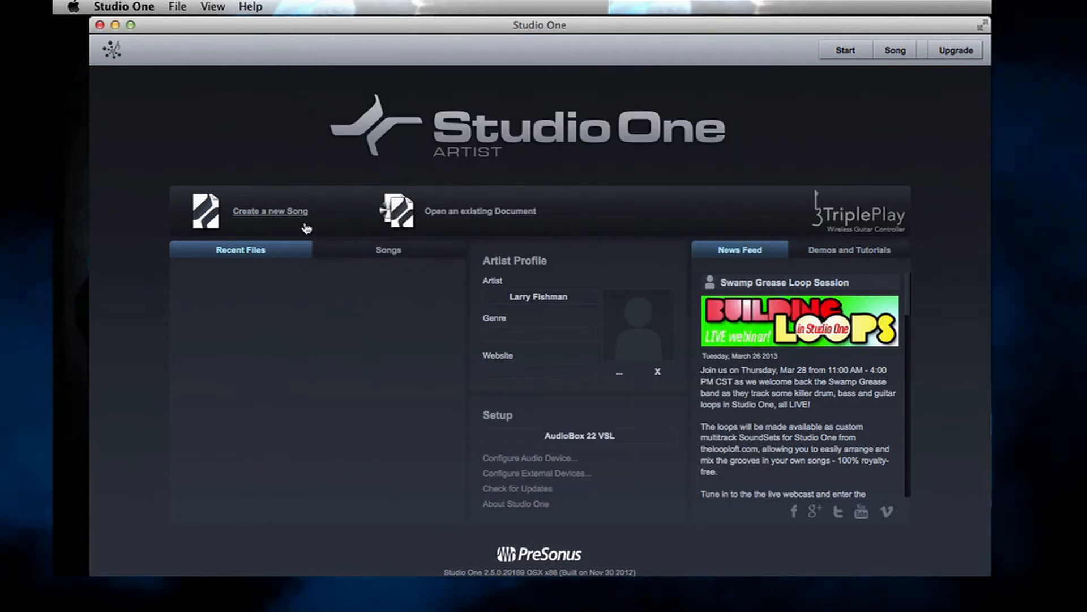
# Create a new empty song titled TRIPLEPLAY.
pyautogui.click(270, 211)
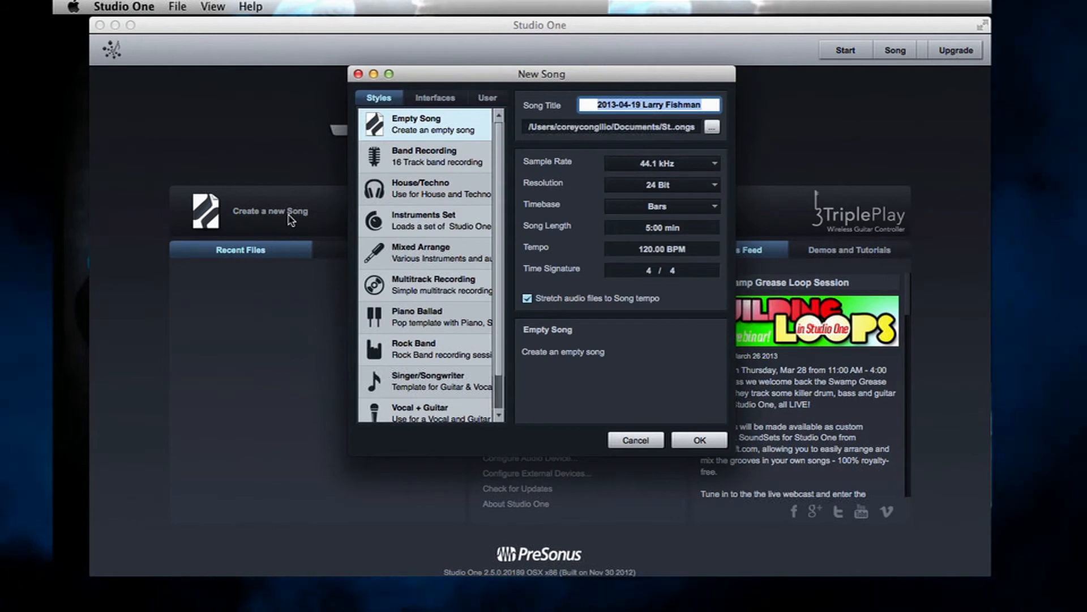
pyautogui.write('TRIP')
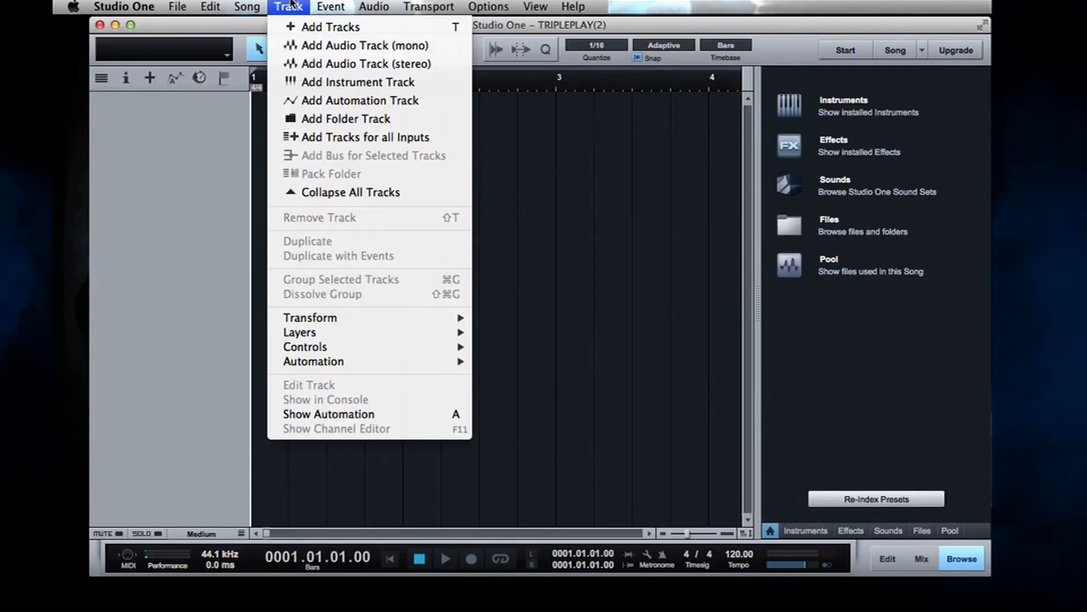
# Add six TriplePlay tracks in a folder, input TRIPLEPLAY CH 1 ascending, output a new TriplePlay instrument.
pyautogui.click(337, 27)
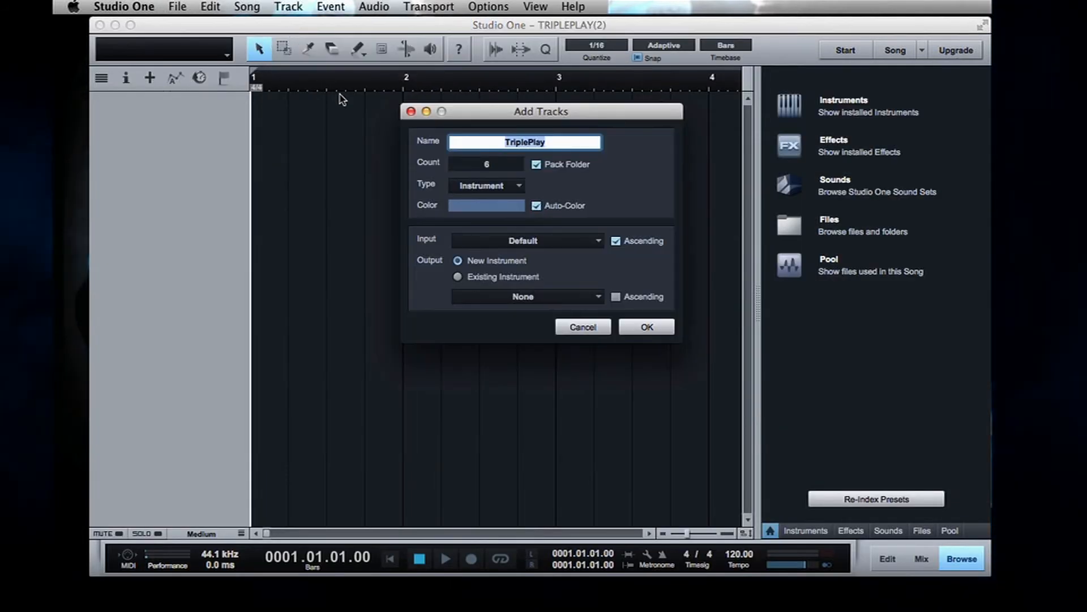
pyautogui.moveTo(455, 176)
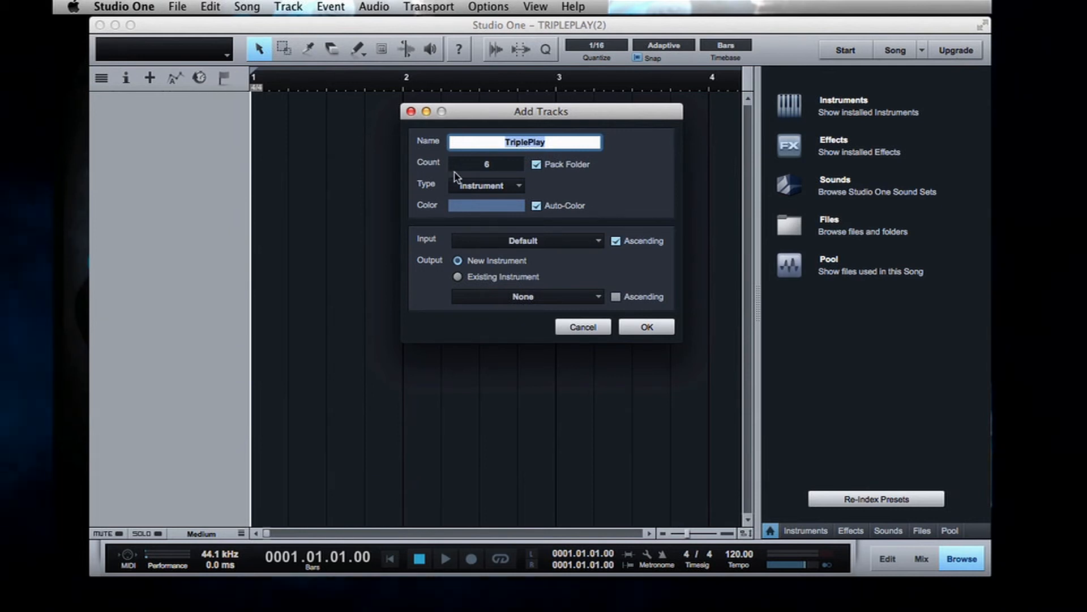
pyautogui.moveTo(483, 175)
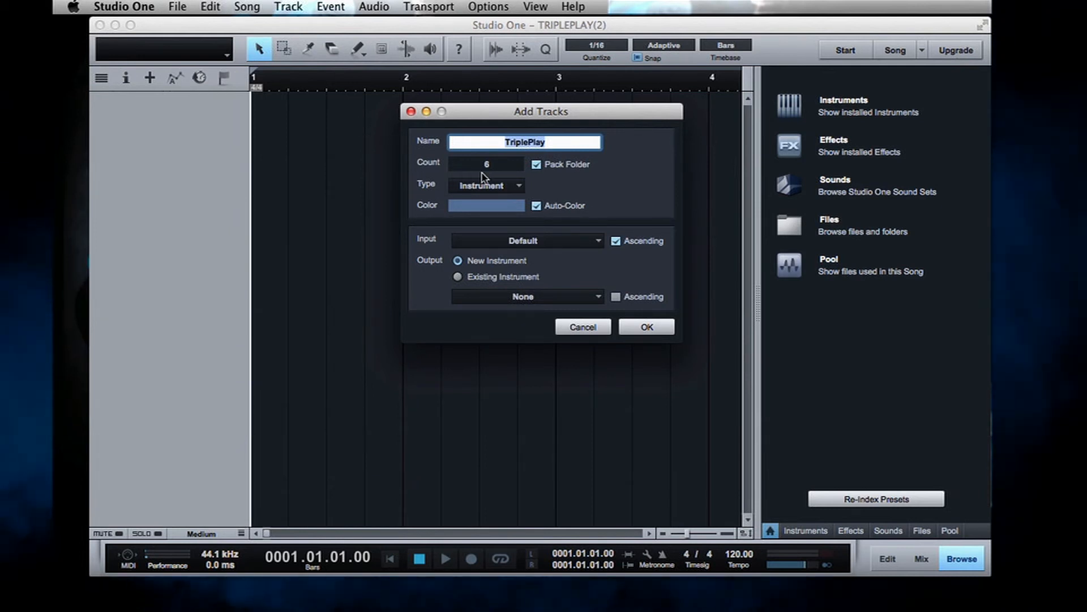
pyautogui.moveTo(540, 180)
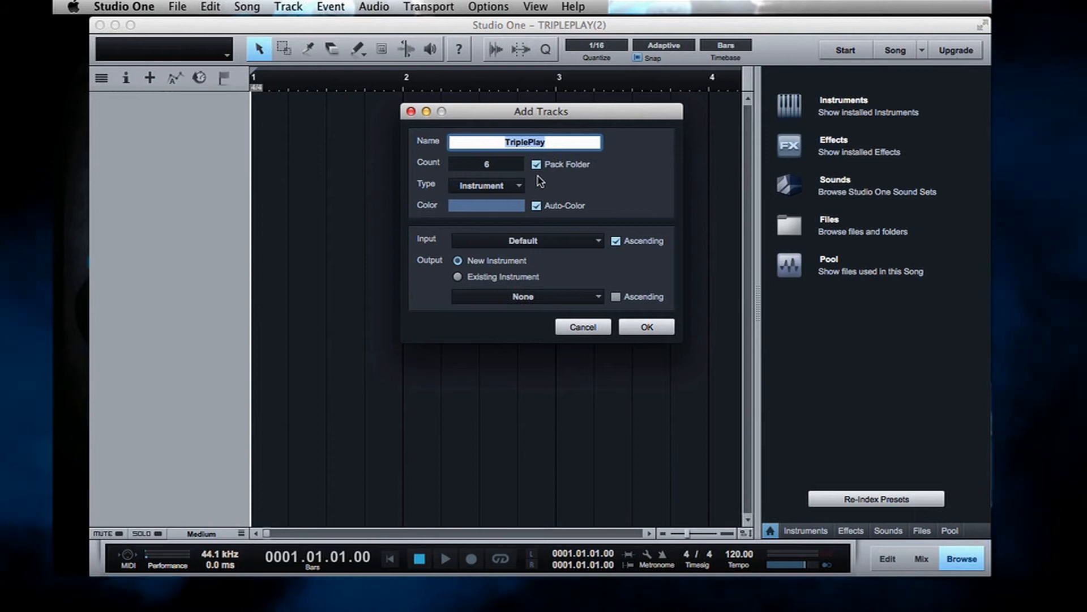
pyautogui.moveTo(541, 244)
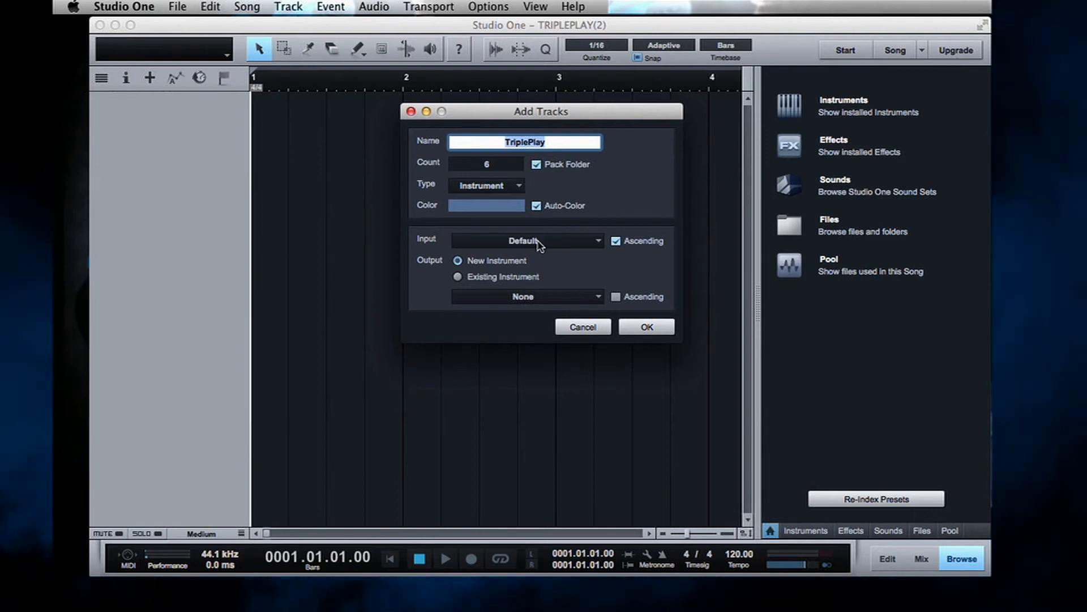
pyautogui.click(527, 241)
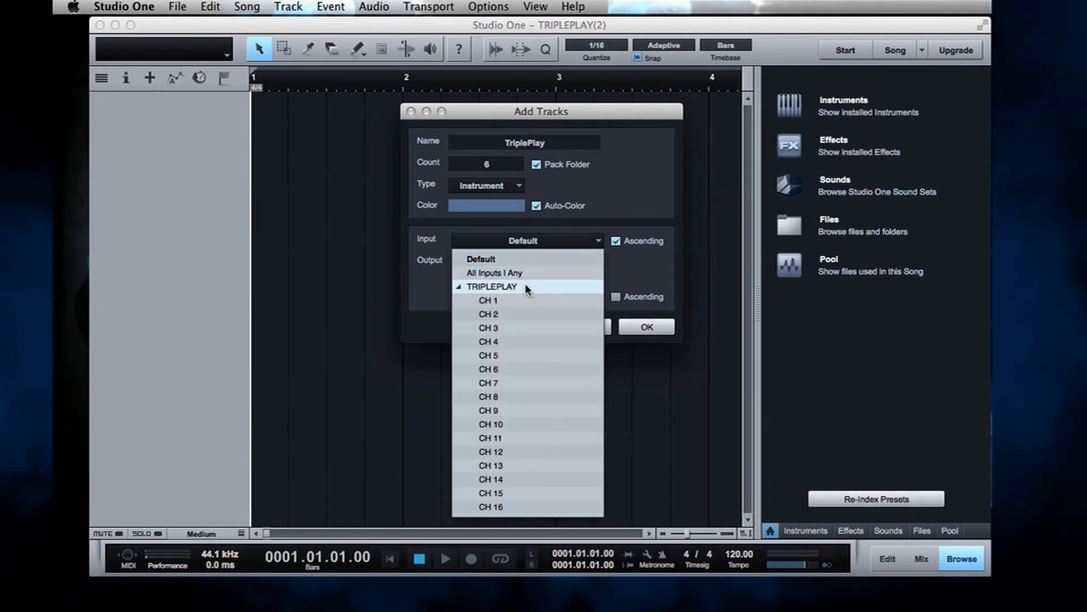
pyautogui.moveTo(517, 304)
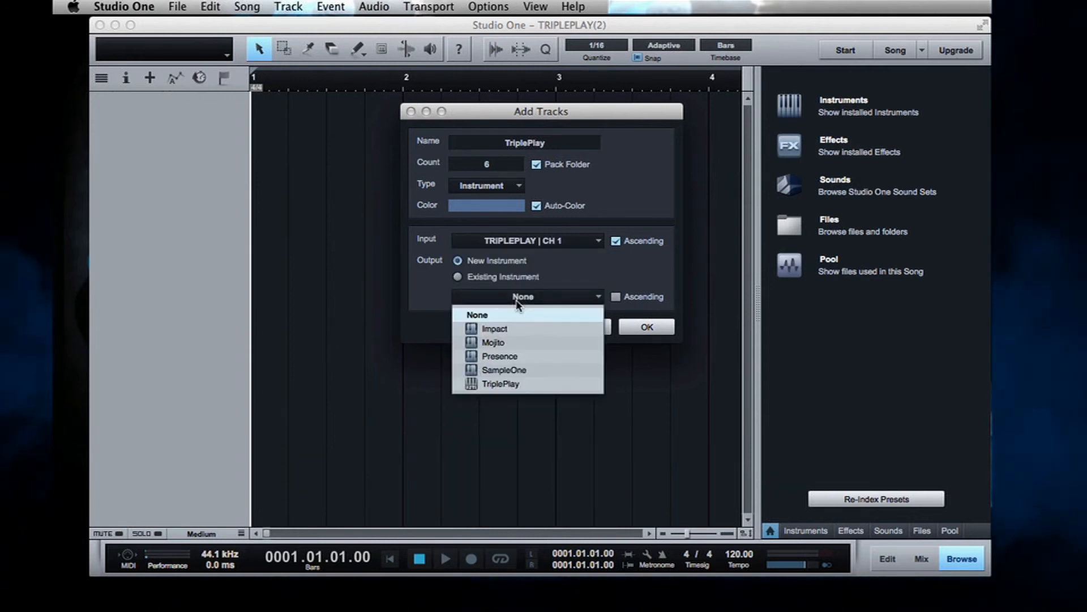
pyautogui.click(501, 383)
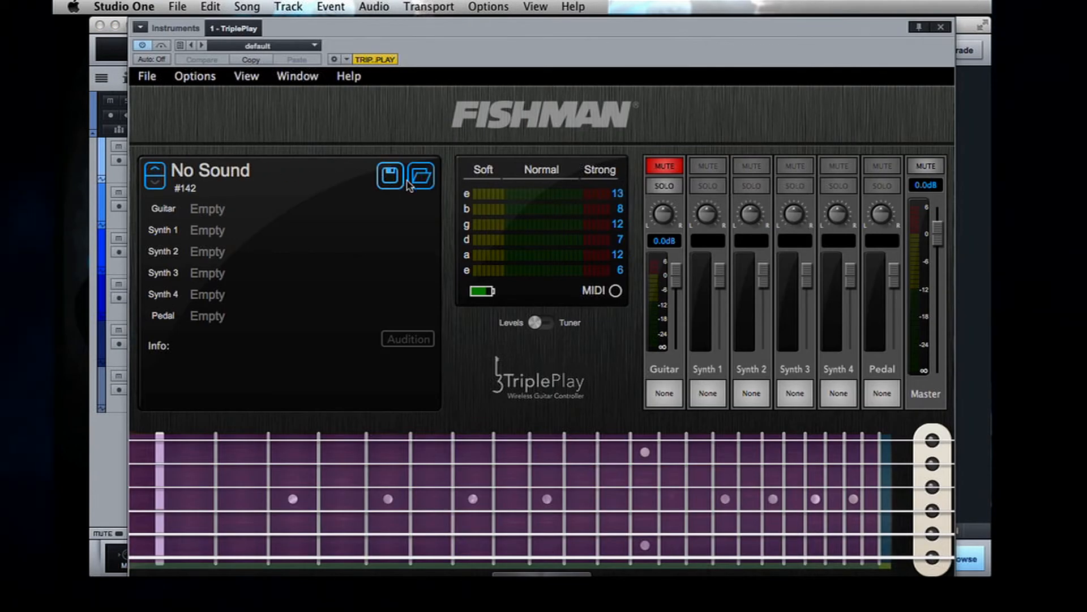
# Load the Blues Organ patch into the Fishman TriplePlay instrument.
pyautogui.click(421, 175)
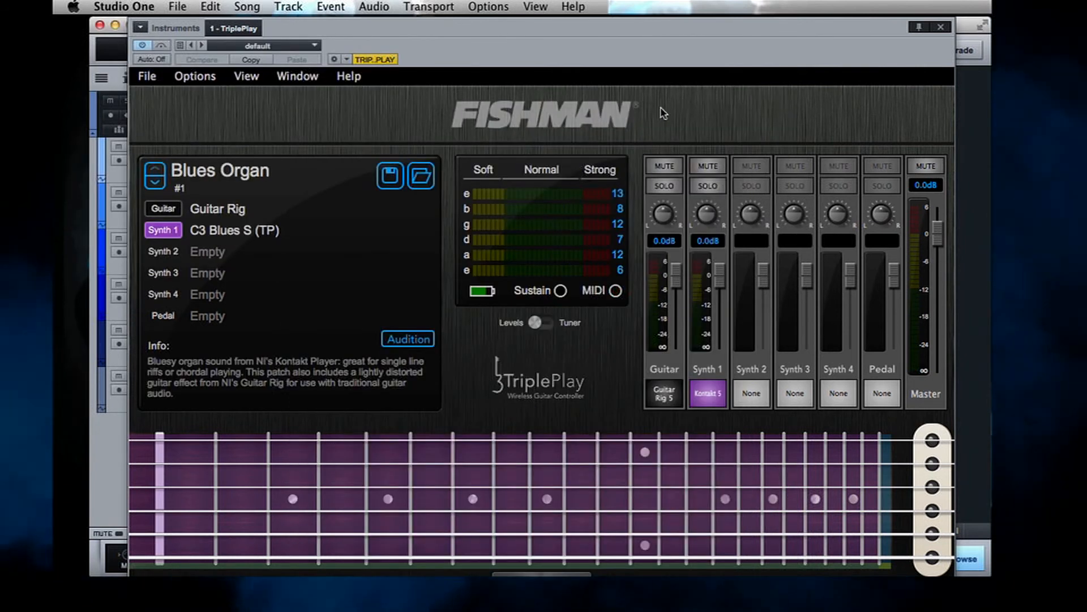
pyautogui.moveTo(938, 28)
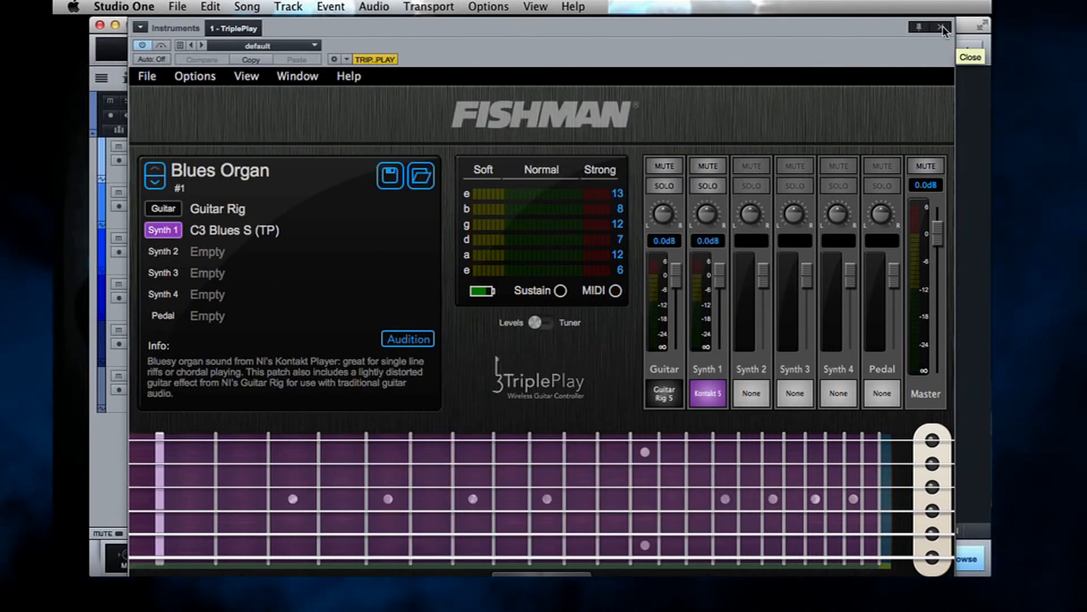
# Close the instrument window, then monitor and record-arm all six TriplePlay tracks.
pyautogui.click(940, 29)
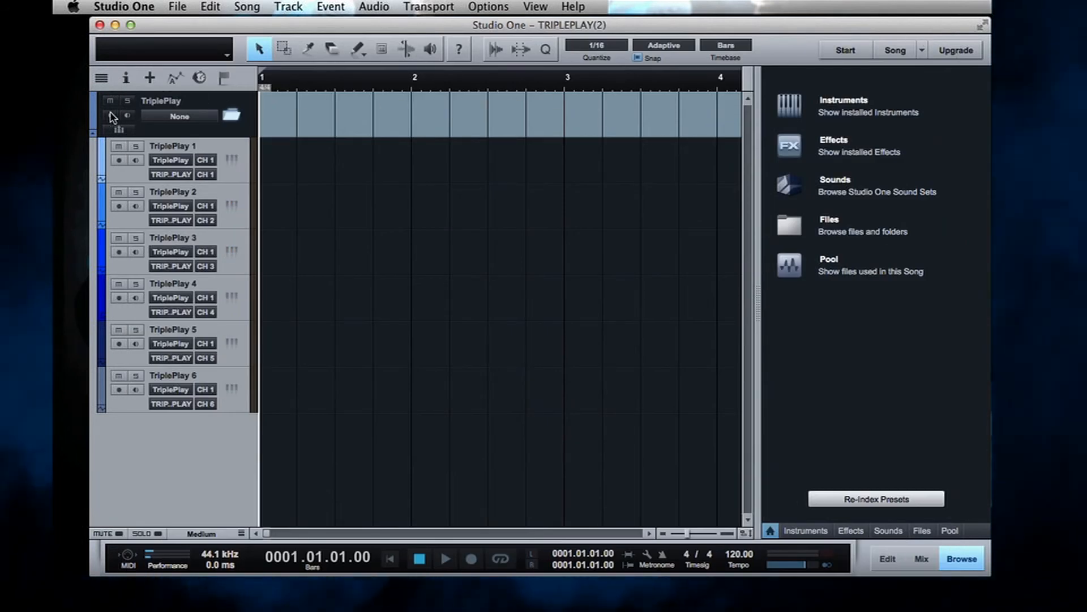
pyautogui.click(111, 116)
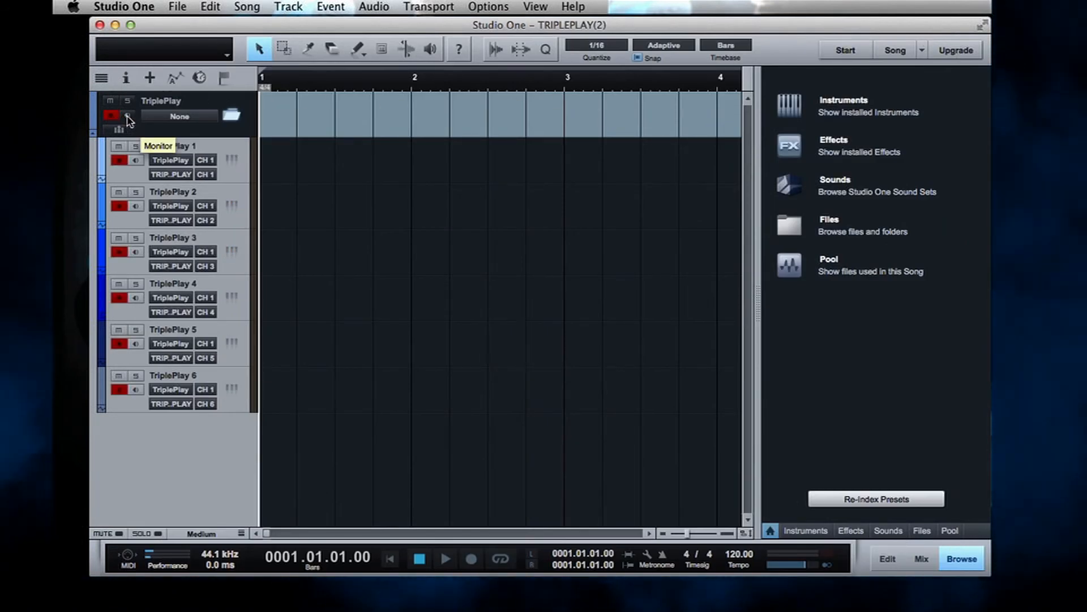
pyautogui.click(122, 116)
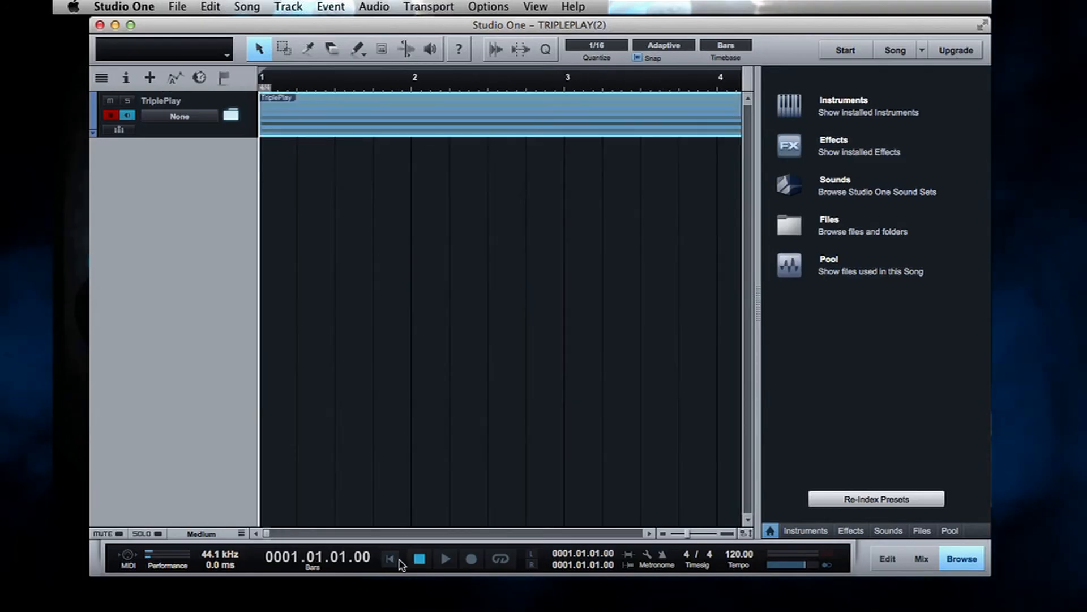
# Play the recorded TriplePlay region back from the song start.
pyautogui.click(445, 558)
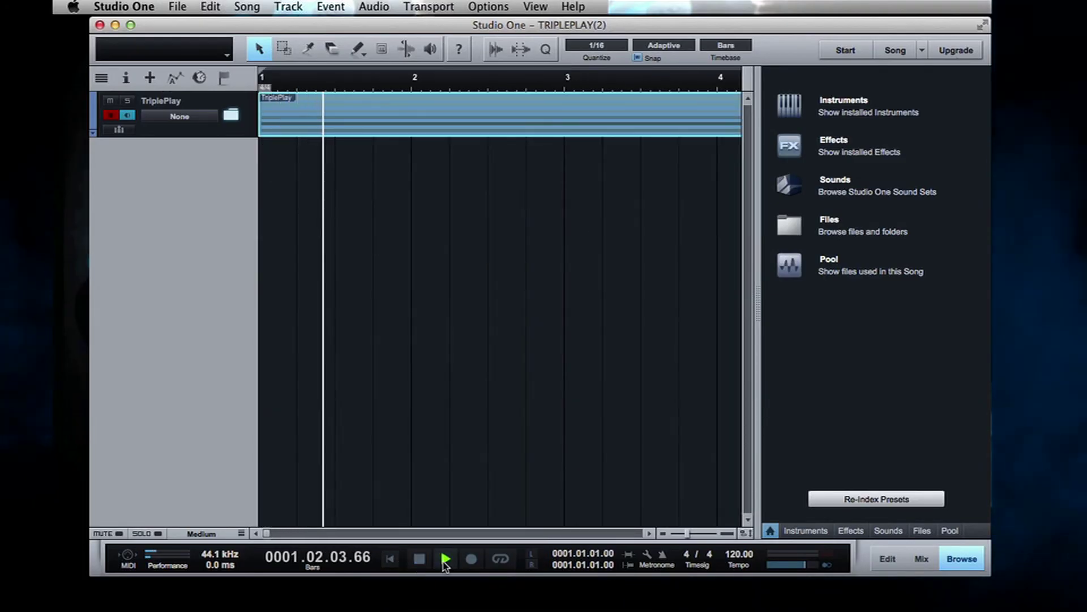